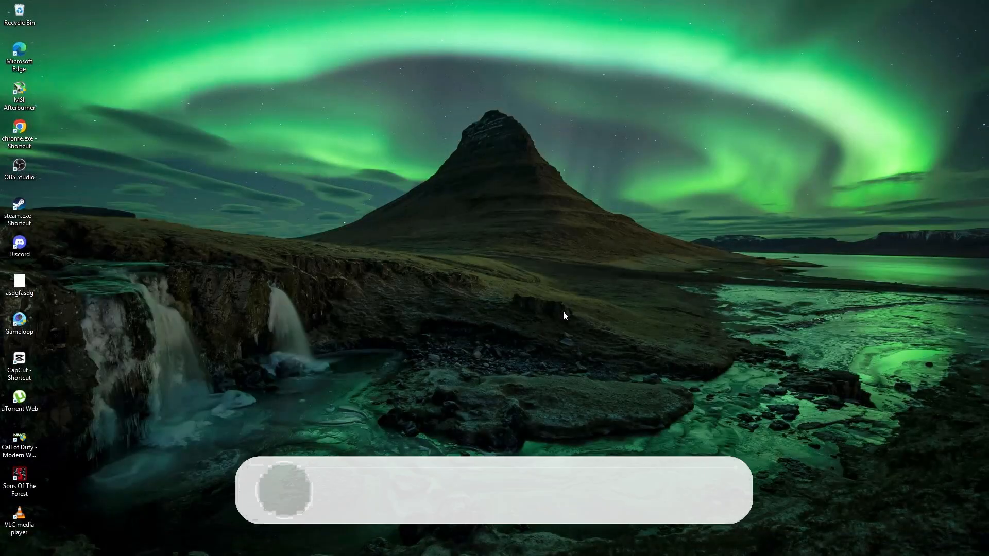
Launch Control Panel from the Start search results.
click(620, 490)
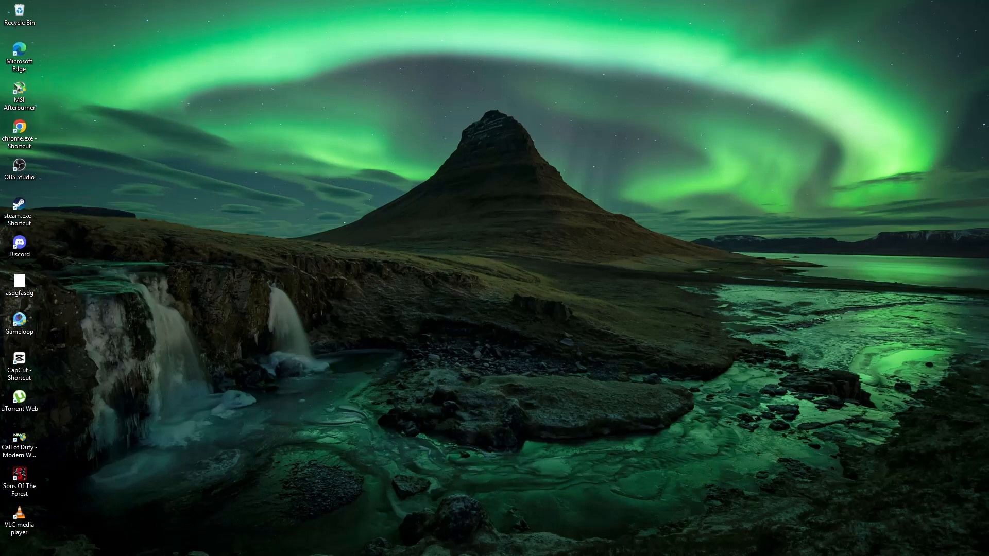
click(160, 544)
text(control)
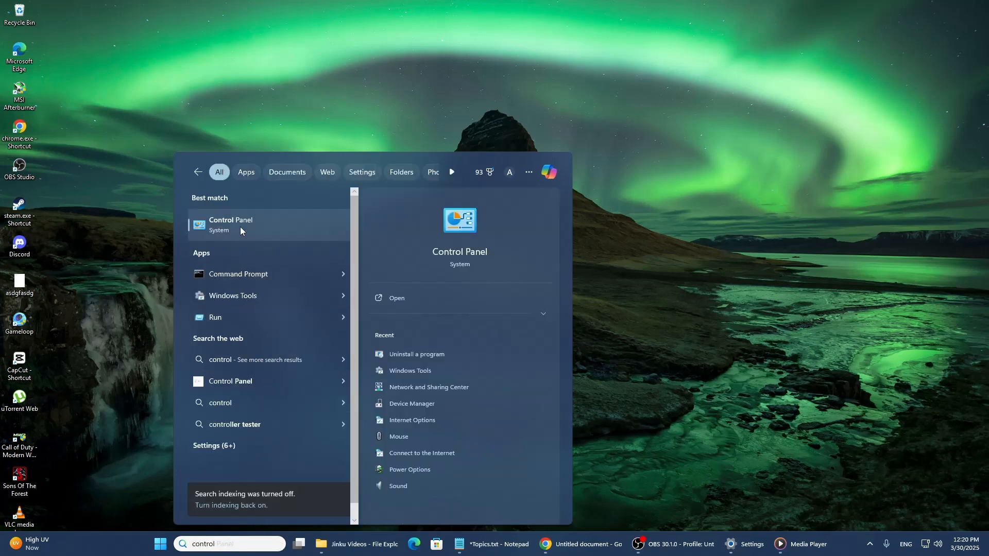
click(229, 225)
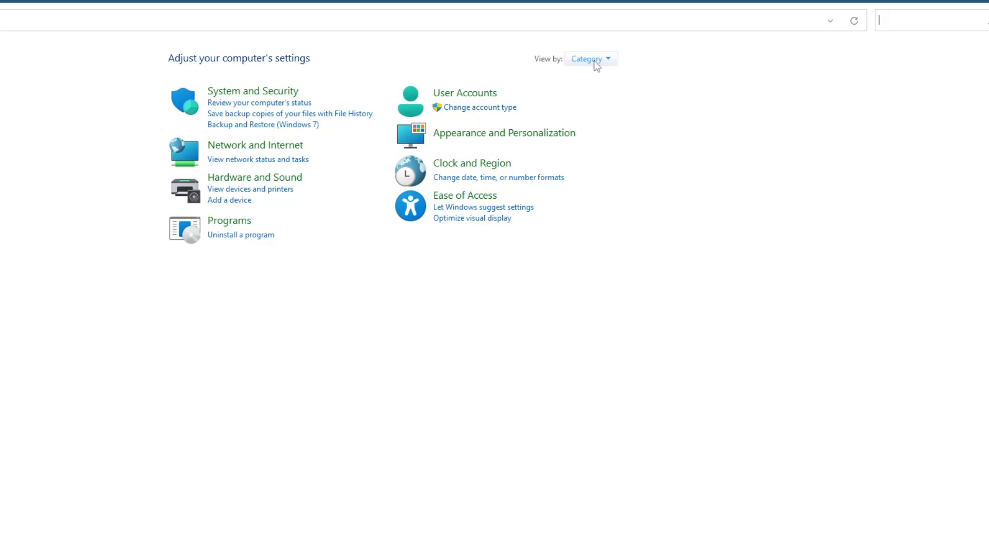
mouse_move(593, 62)
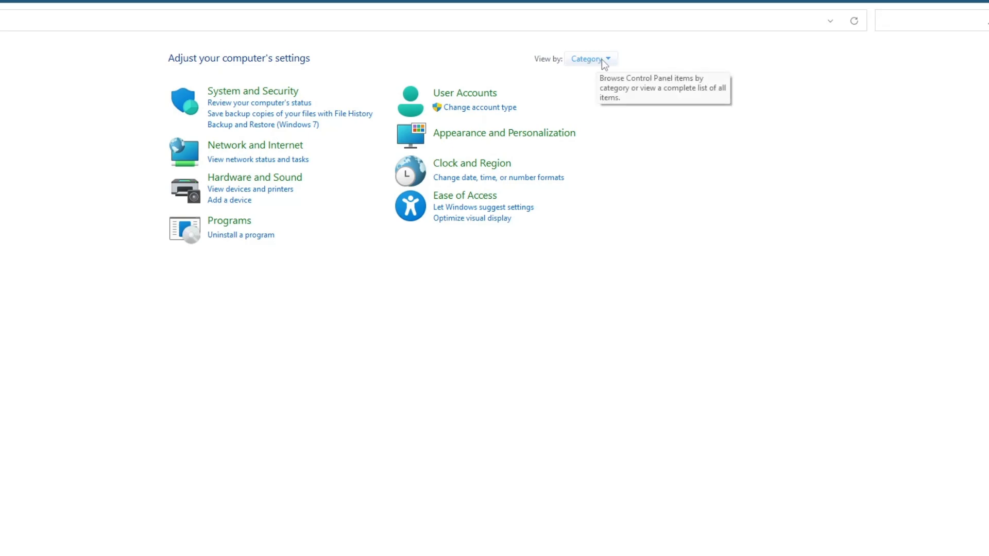
Switch Control Panel's View by setting to Large icons.
click(590, 58)
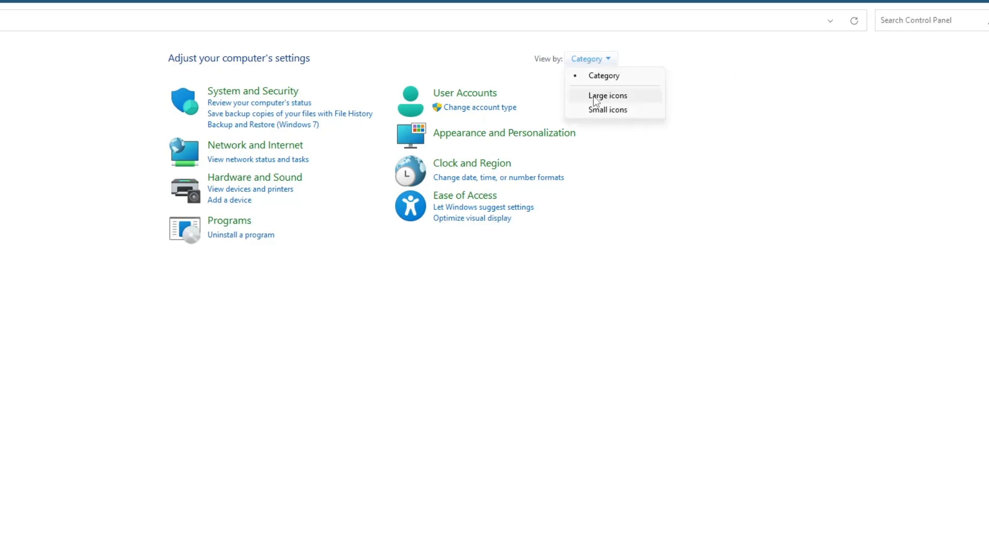
click(606, 96)
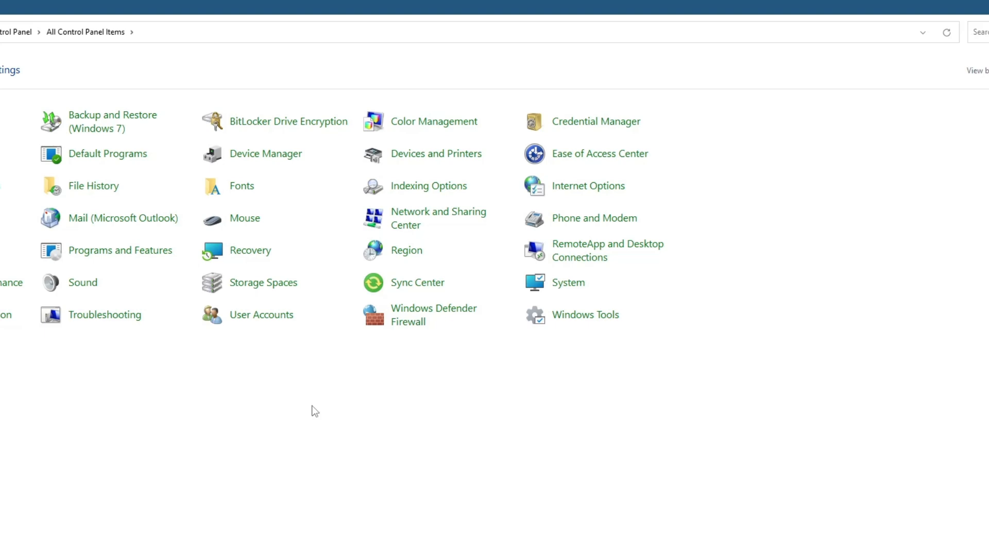
mouse_move(595, 121)
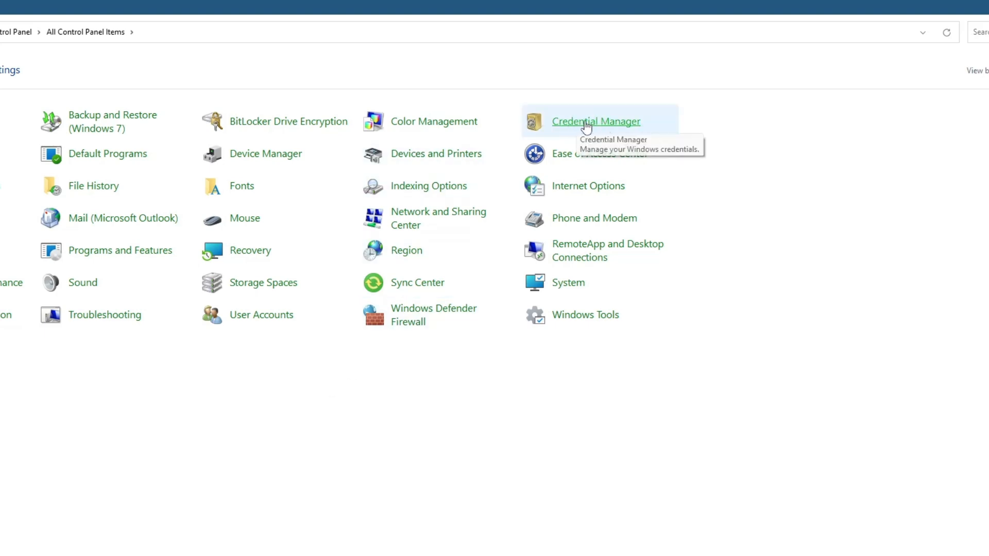
Review the Web and Windows Credentials lists in Credential Manager, then close it.
click(596, 121)
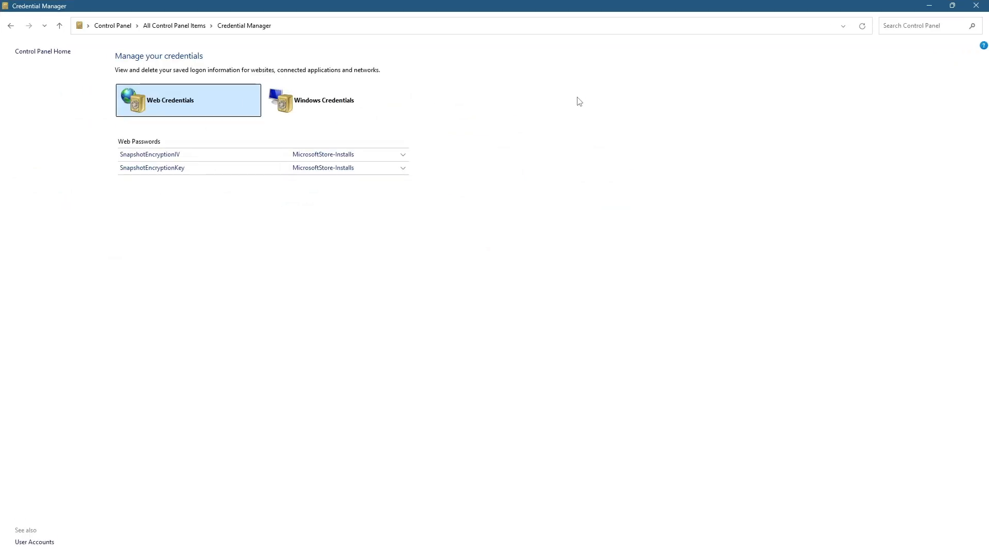
mouse_move(442, 166)
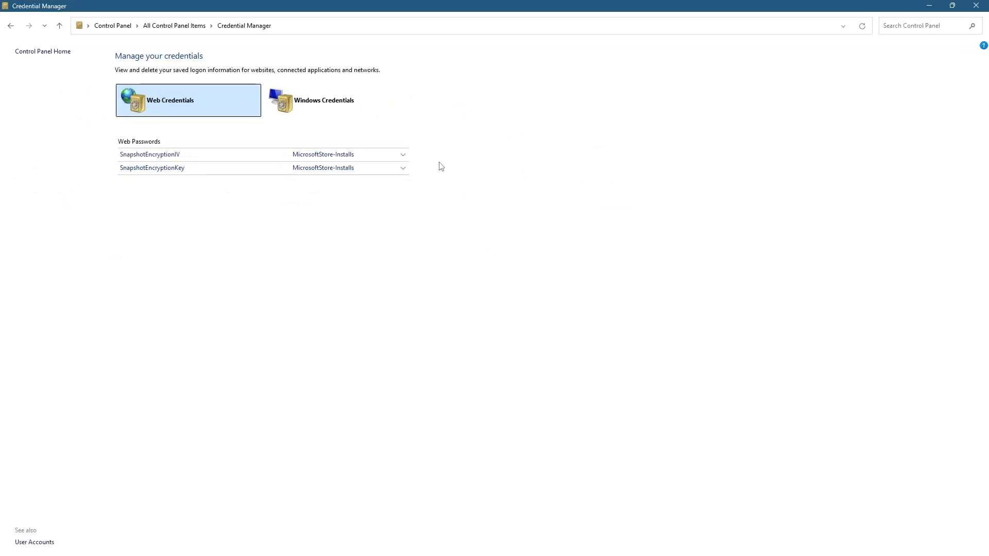
click(336, 100)
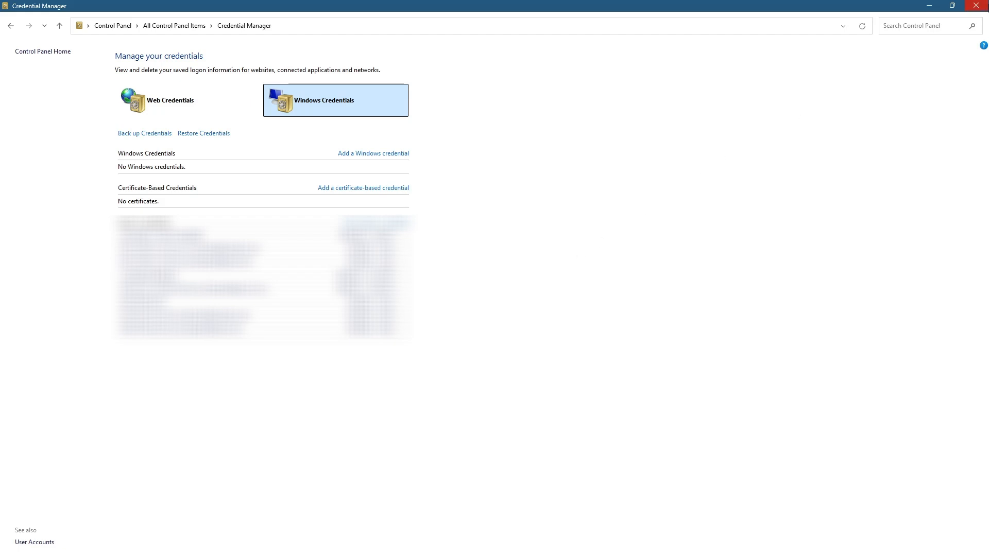
click(975, 6)
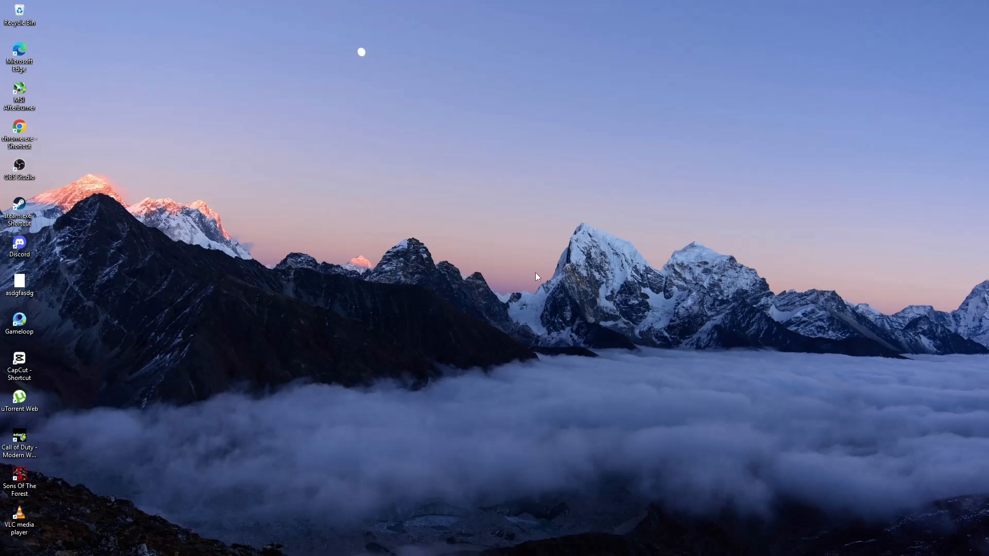
mouse_move(297, 455)
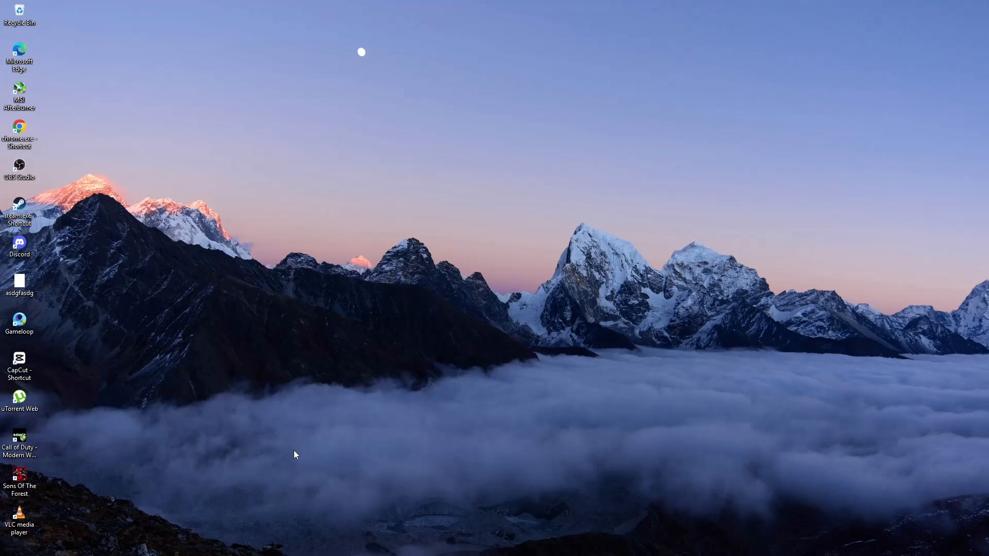
Search 'regedit' in Start and launch Registry Editor.
click(183, 544)
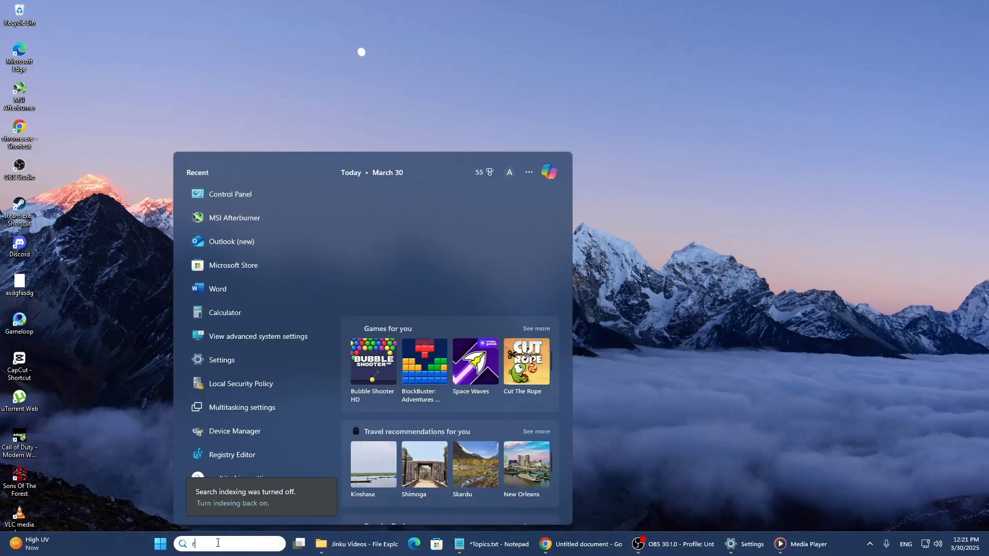
text(egedit)
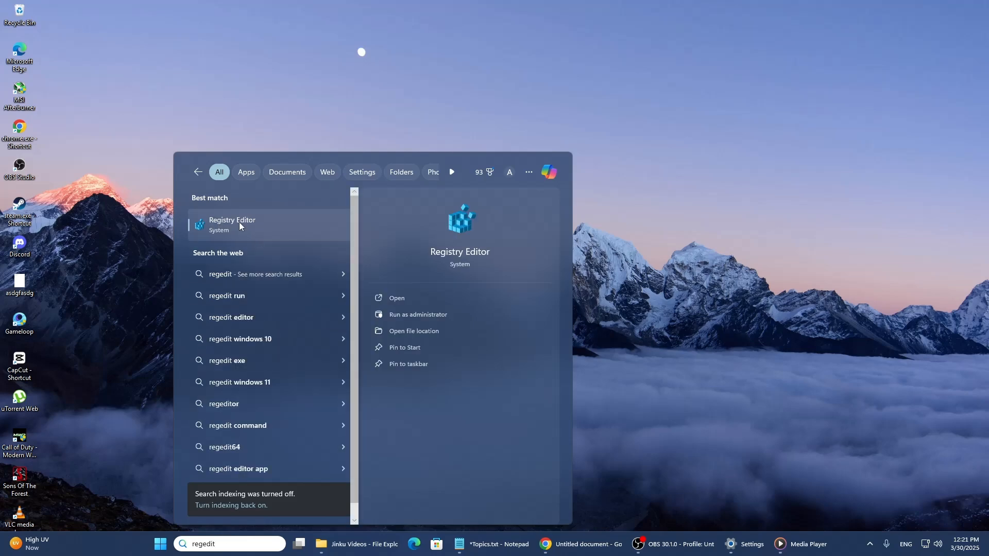
click(232, 224)
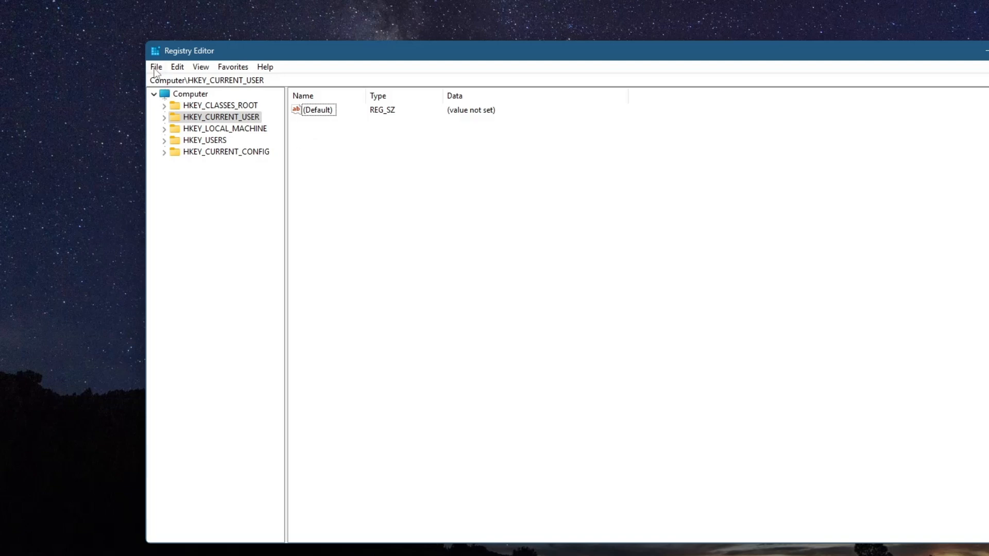
click(156, 66)
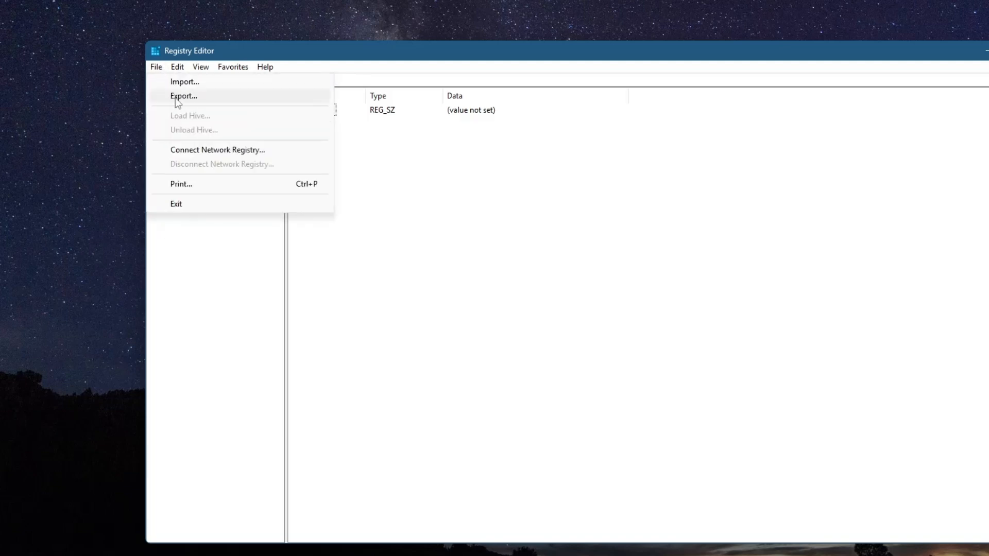
click(184, 95)
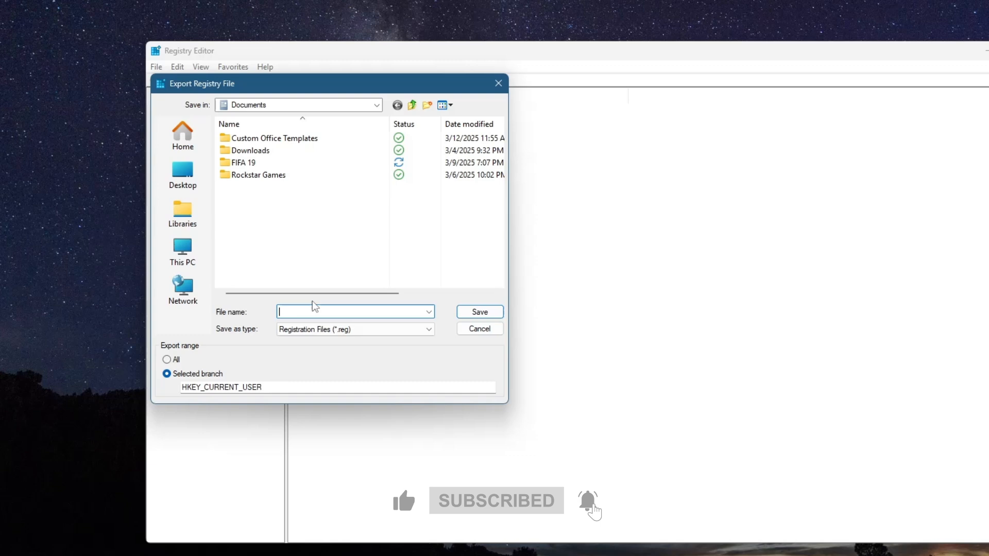
click(167, 359)
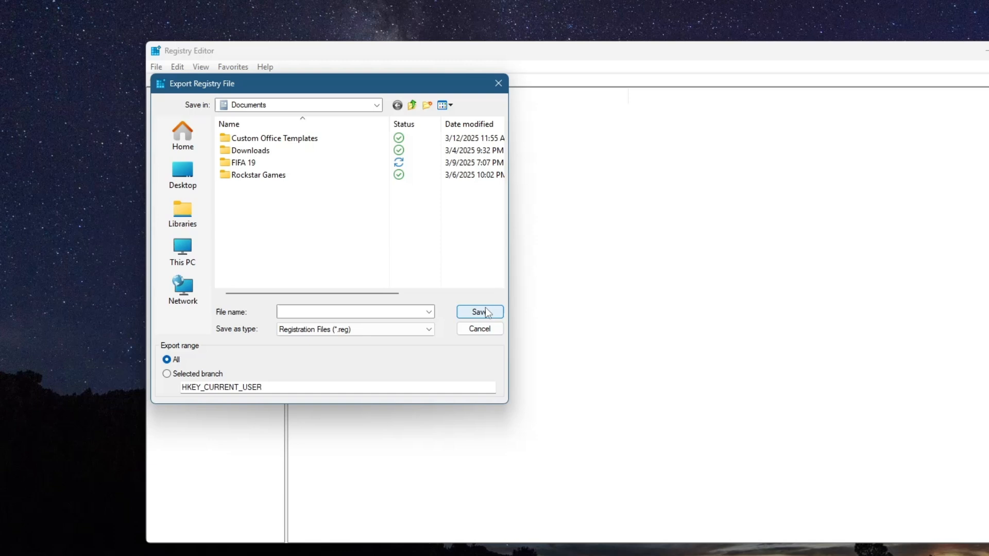
mouse_move(488, 313)
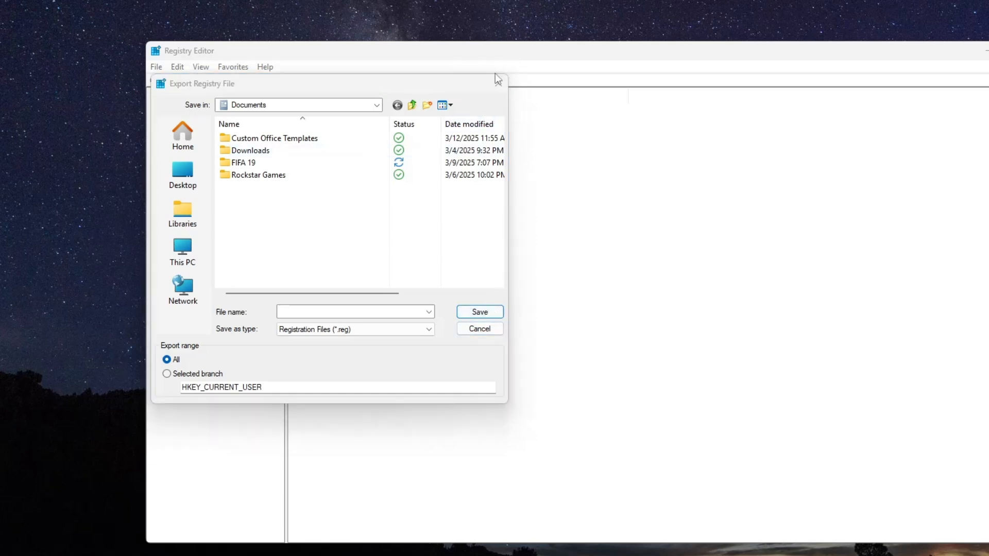
click(479, 329)
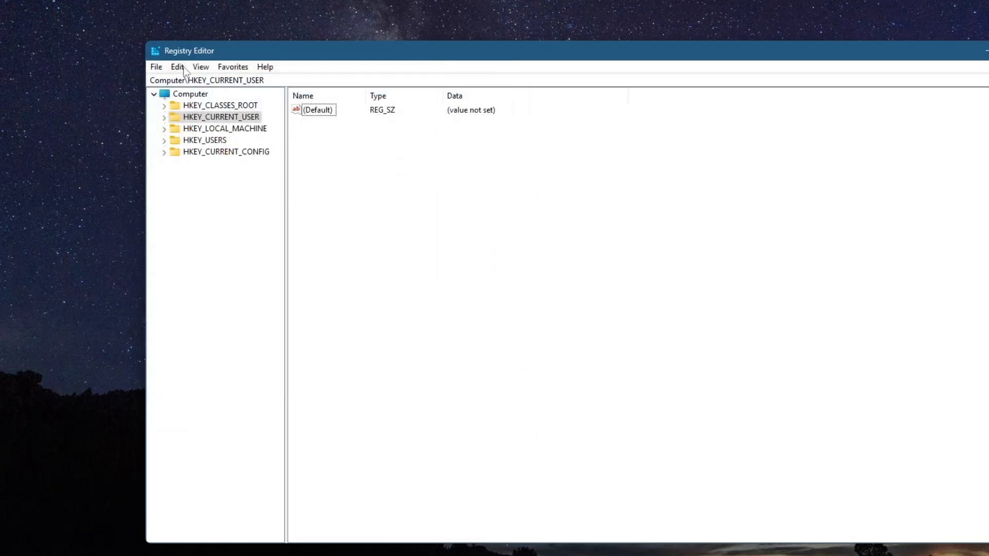
click(156, 66)
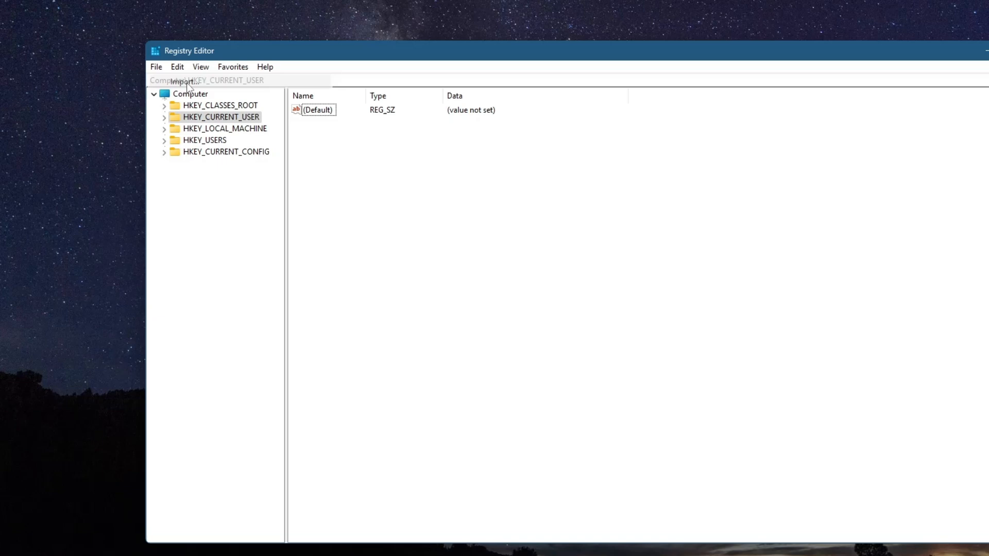
click(184, 81)
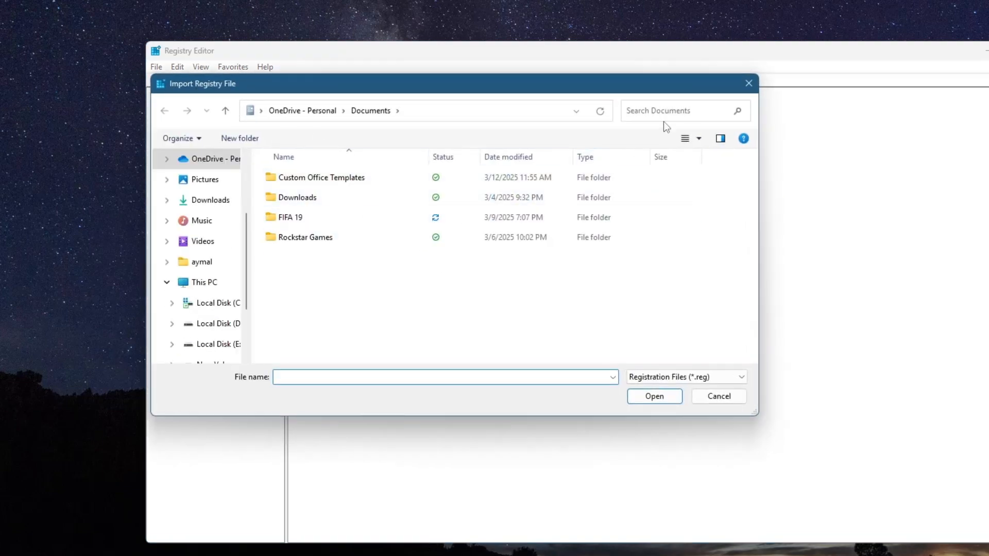
click(718, 395)
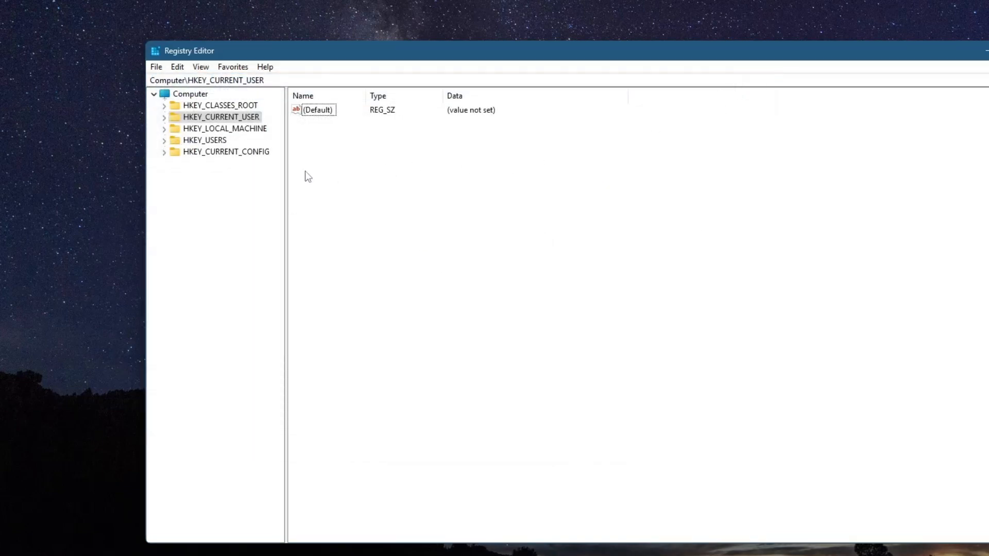
click(221, 116)
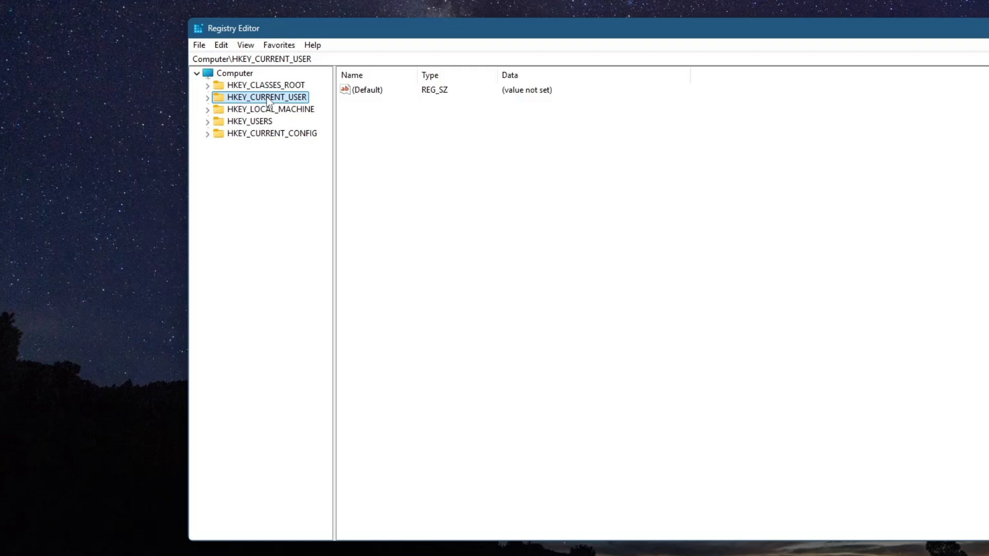
Expand HKEY_CURRENT_USER > Software > Microsoft > Office down to the 16.0 Common key.
click(207, 97)
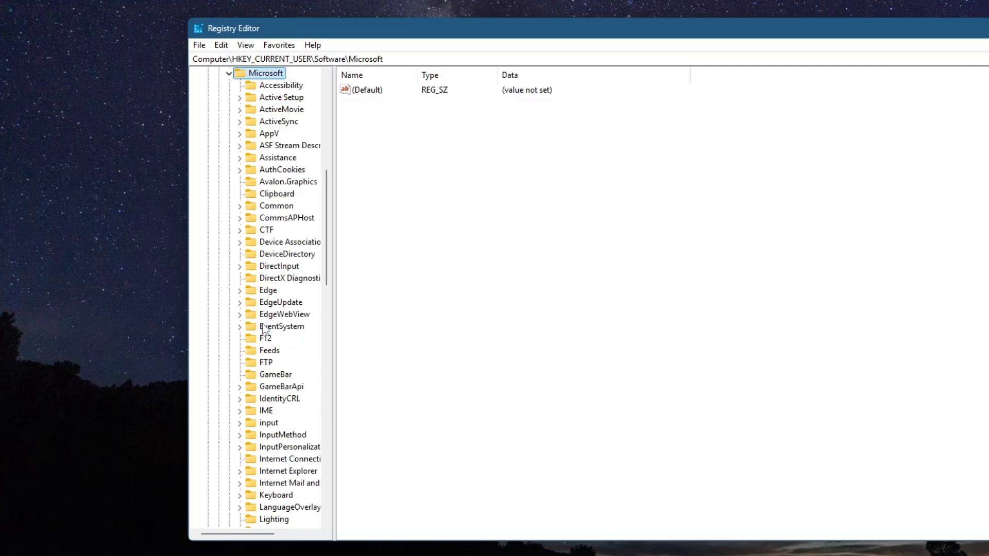
scroll(down, 3)
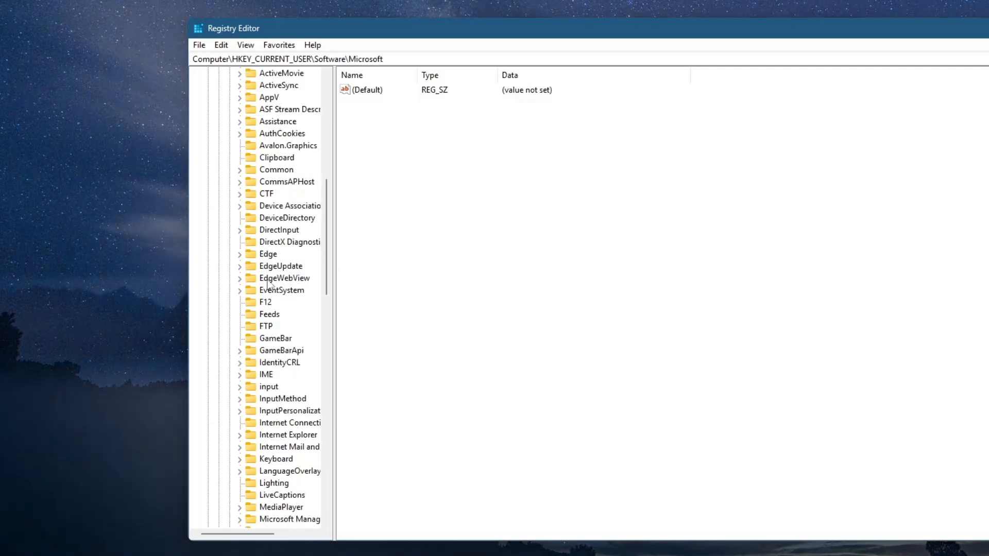
scroll(down, 3)
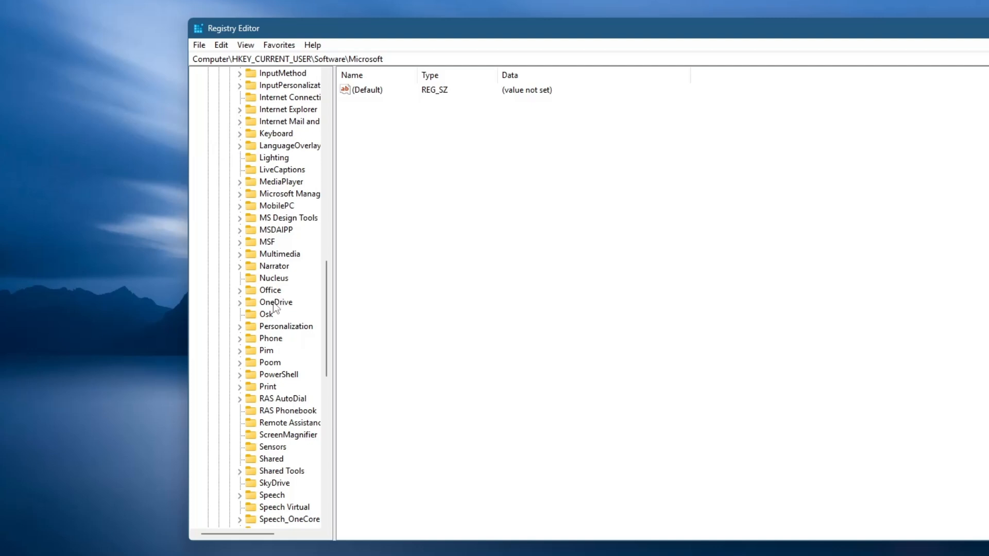
click(271, 302)
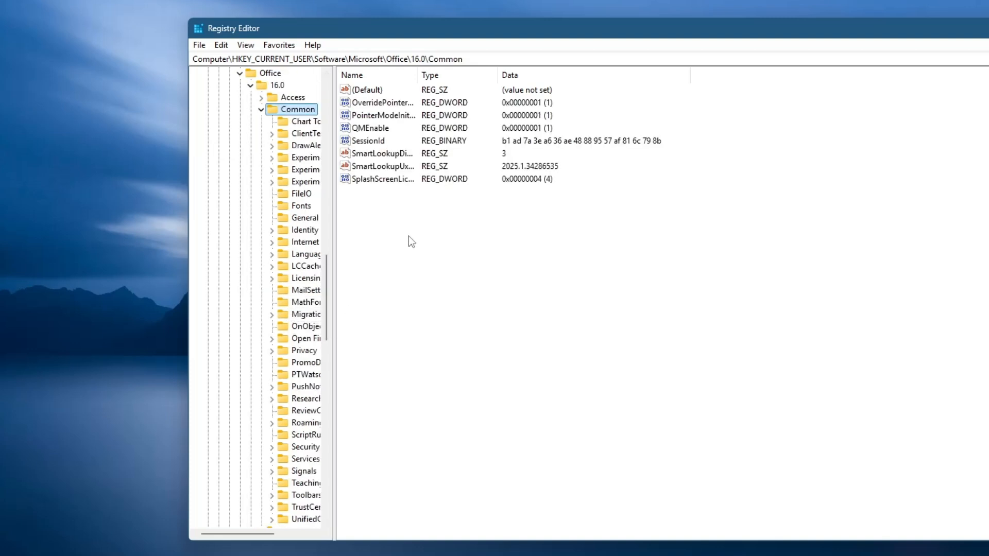
mouse_move(335, 202)
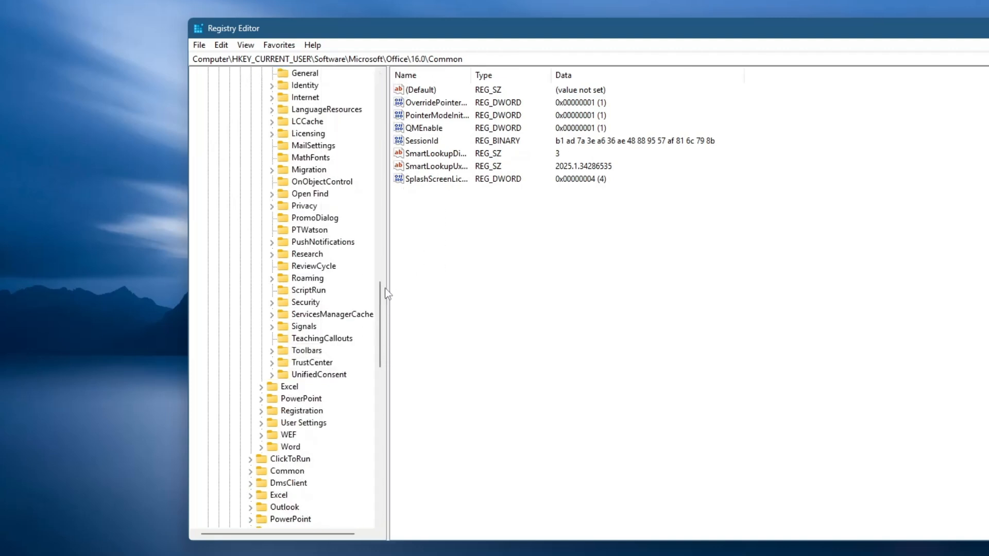
Create a new DWORD (32-bit) value named EnableADAL in the Common\Identity key.
click(307, 157)
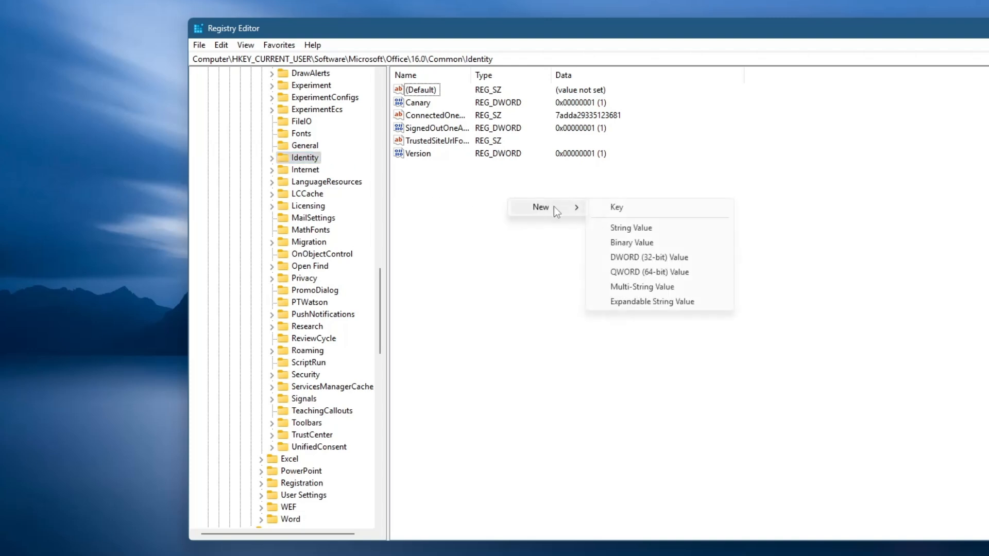
mouse_move(646, 261)
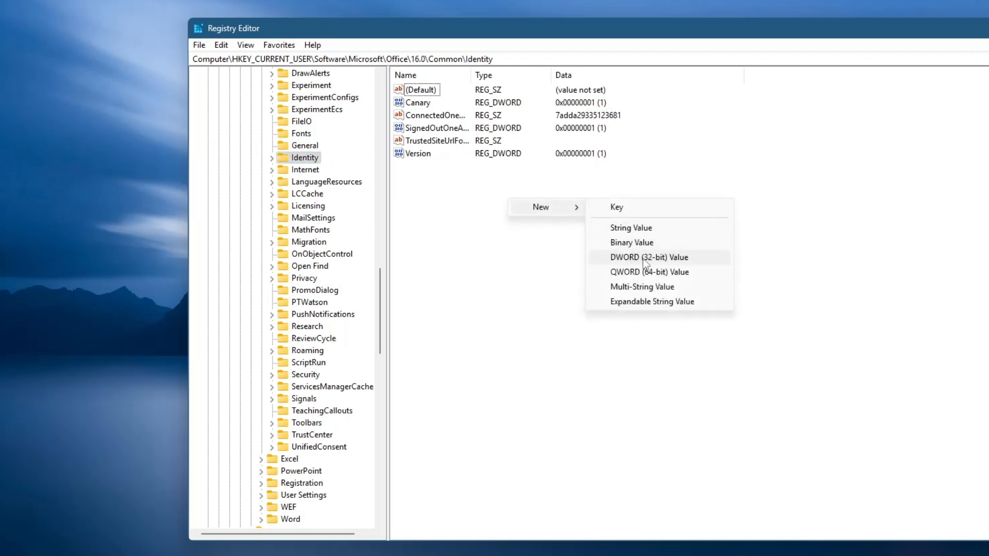
click(650, 257)
text(E)
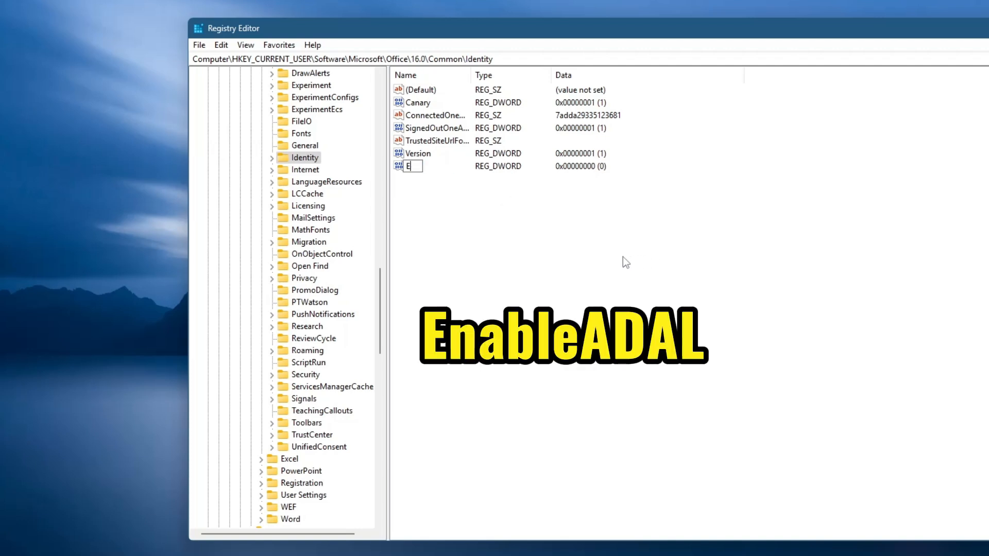
text(nableADAL)
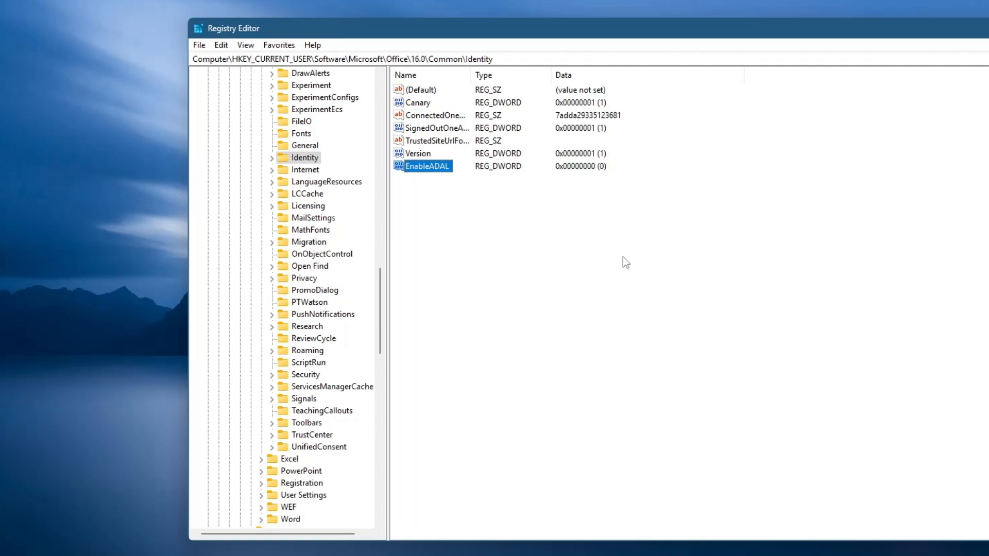
Set EnableADAL's value data to 0 and confirm.
double_click(428, 166)
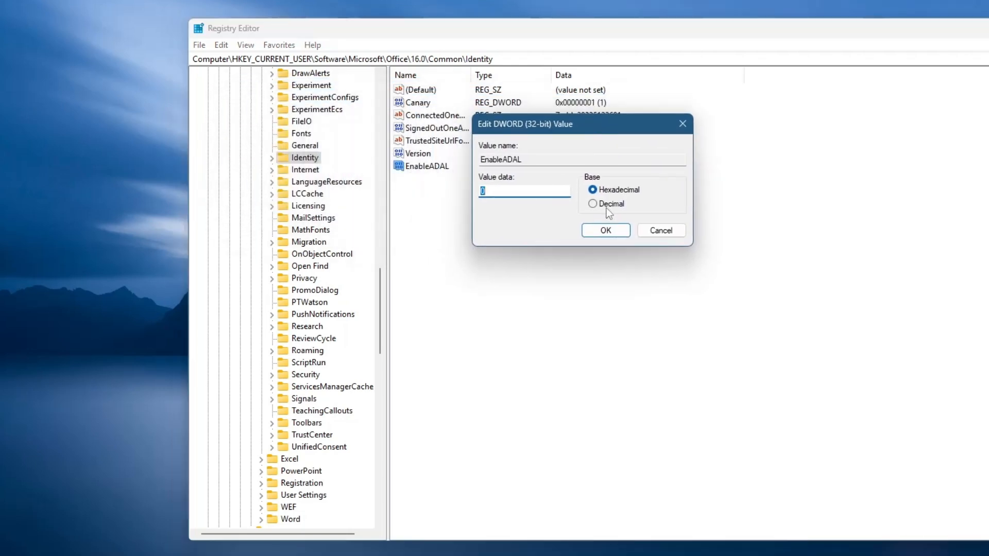
mouse_move(516, 189)
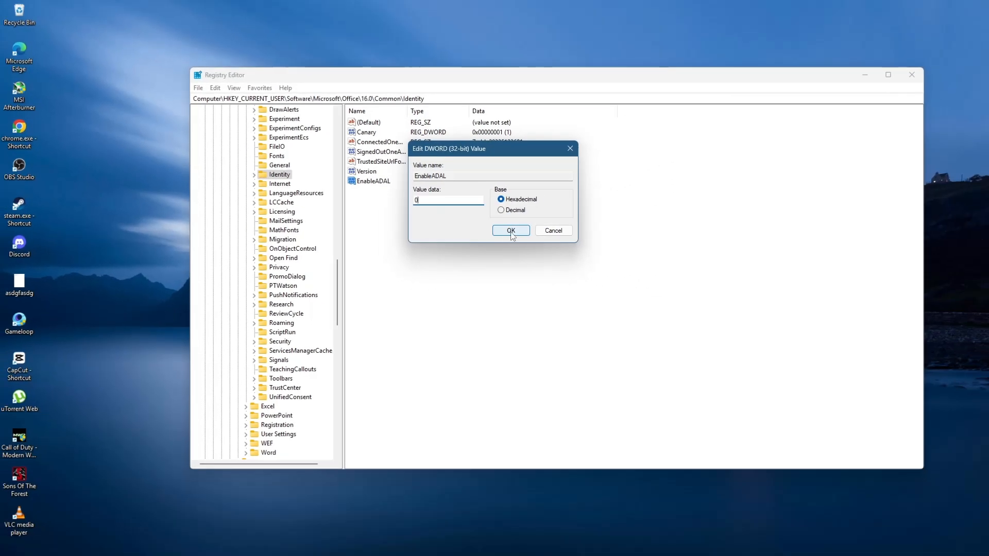
click(510, 230)
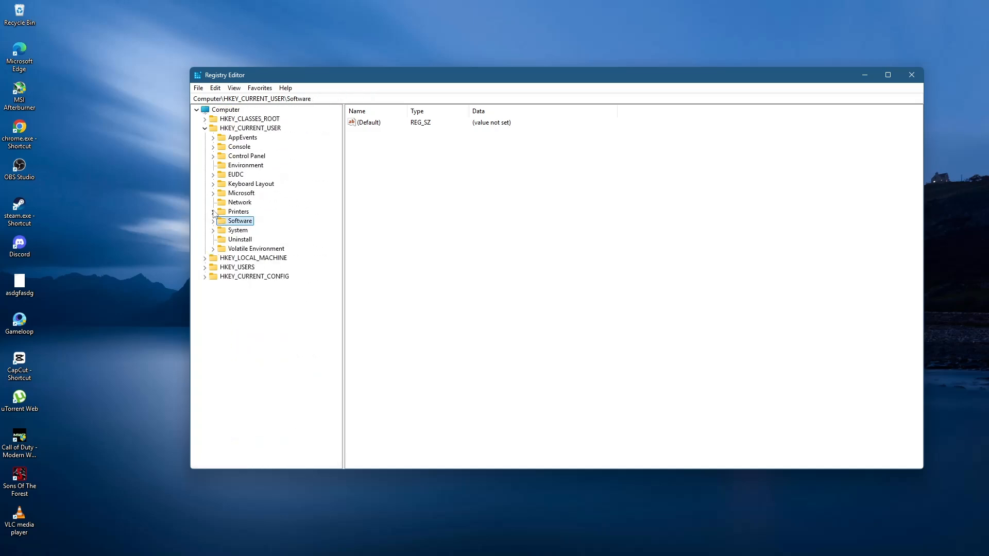
Close Registry Editor and bring up the Start menu power options.
click(196, 109)
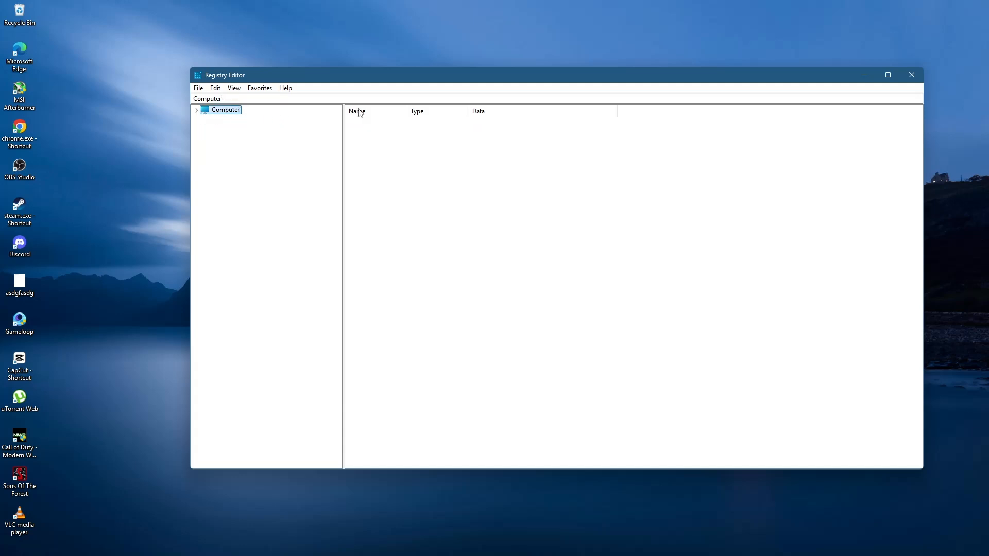
click(910, 74)
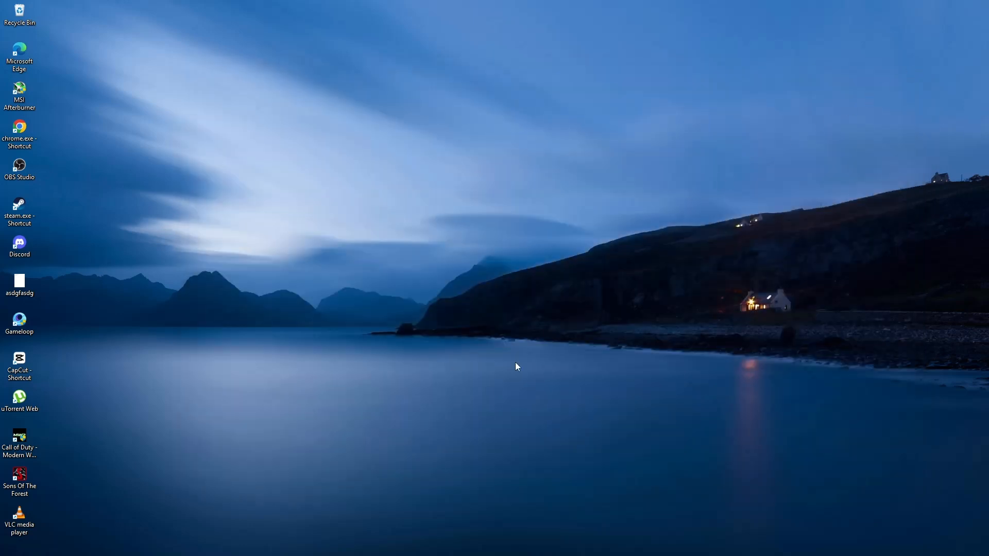
click(160, 544)
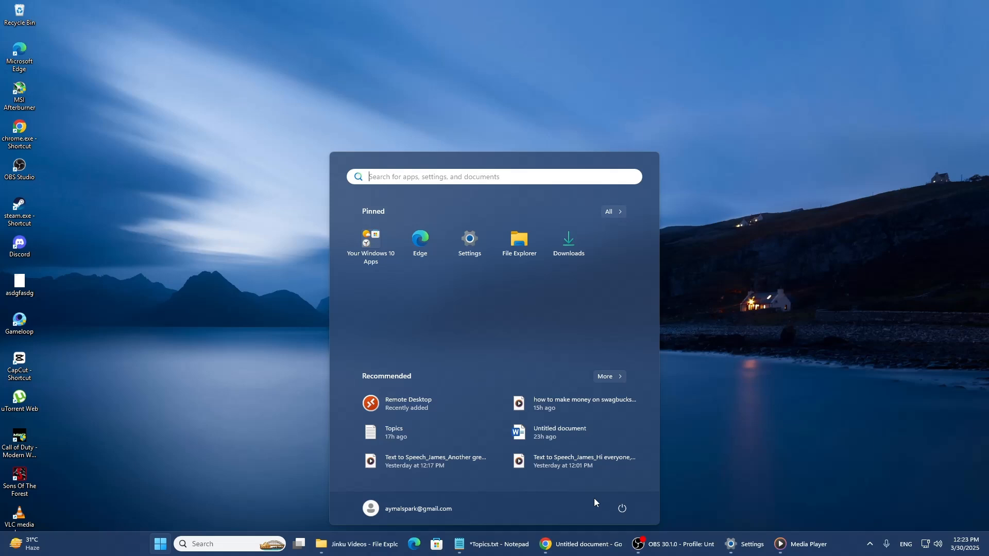
click(620, 508)
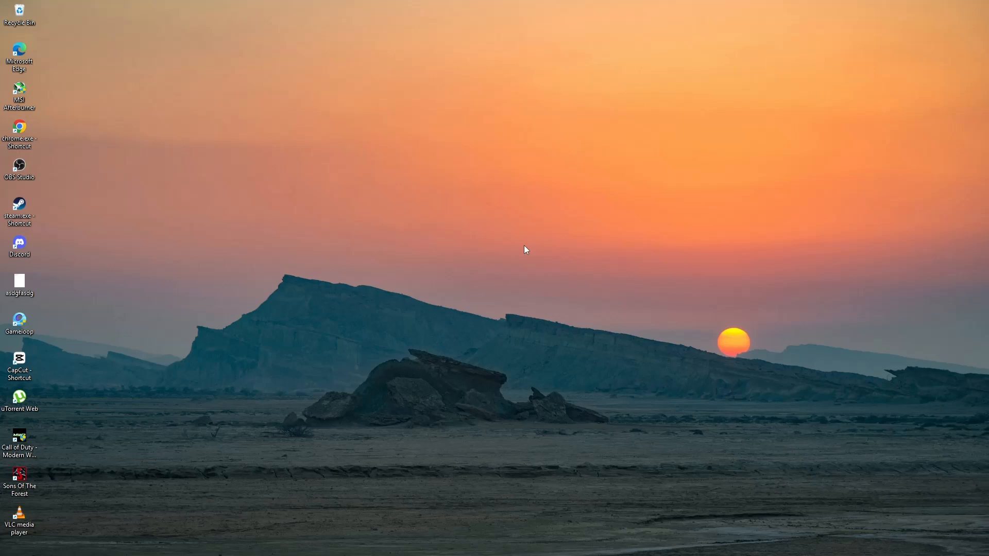
mouse_move(526, 240)
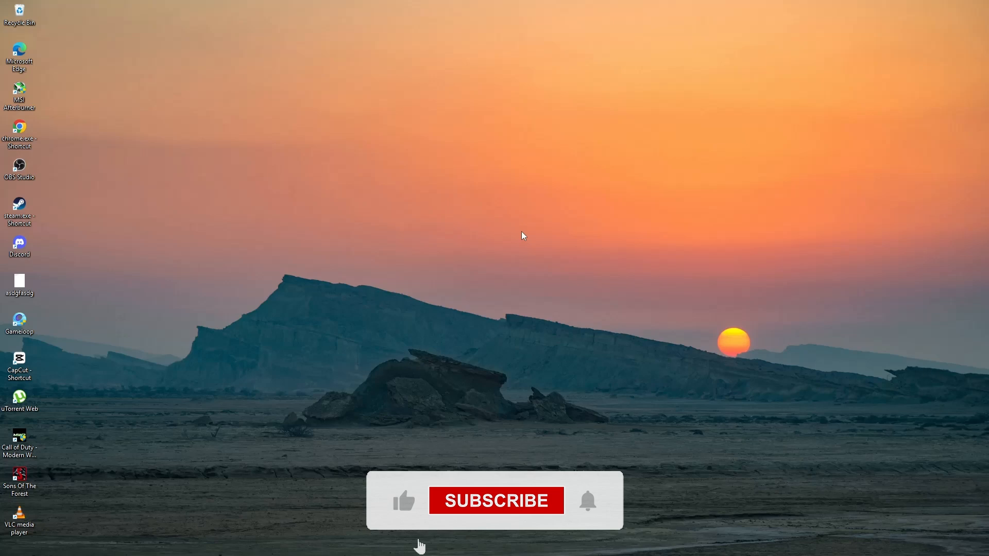
click(496, 501)
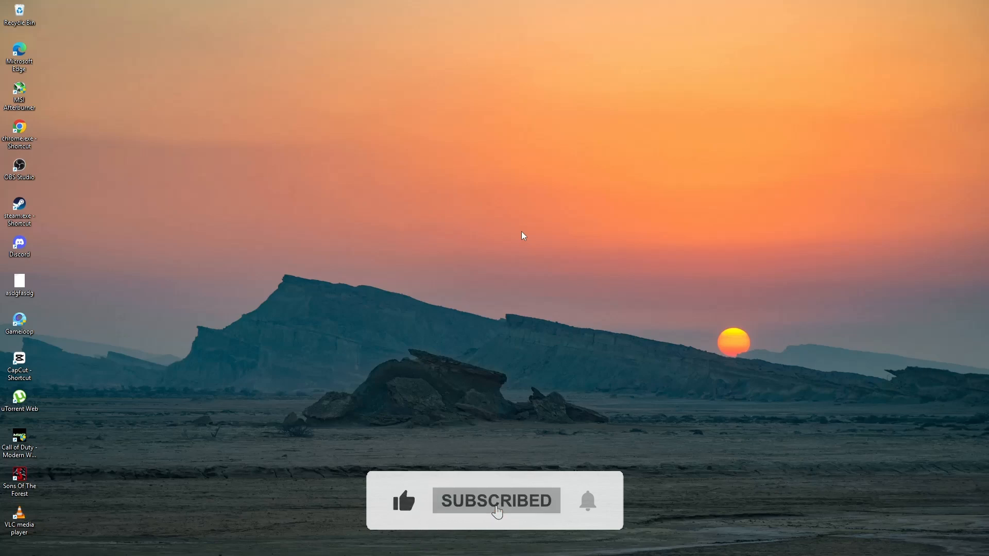